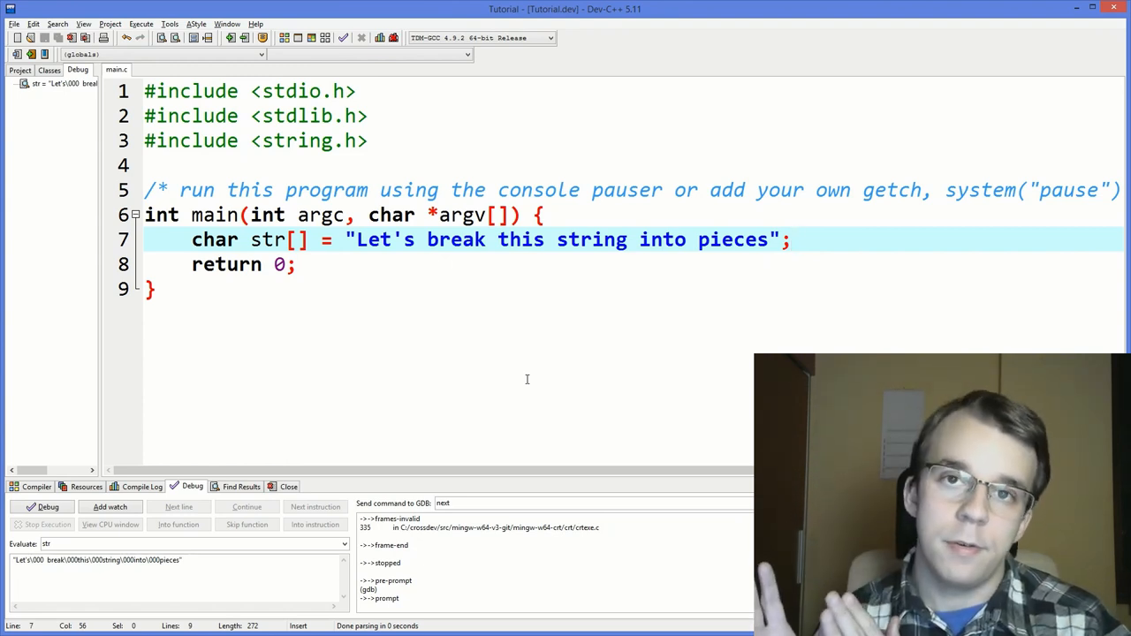
- Insert a '// string token' comment and strtok(str, " "); below the str declaration
click(791, 239)
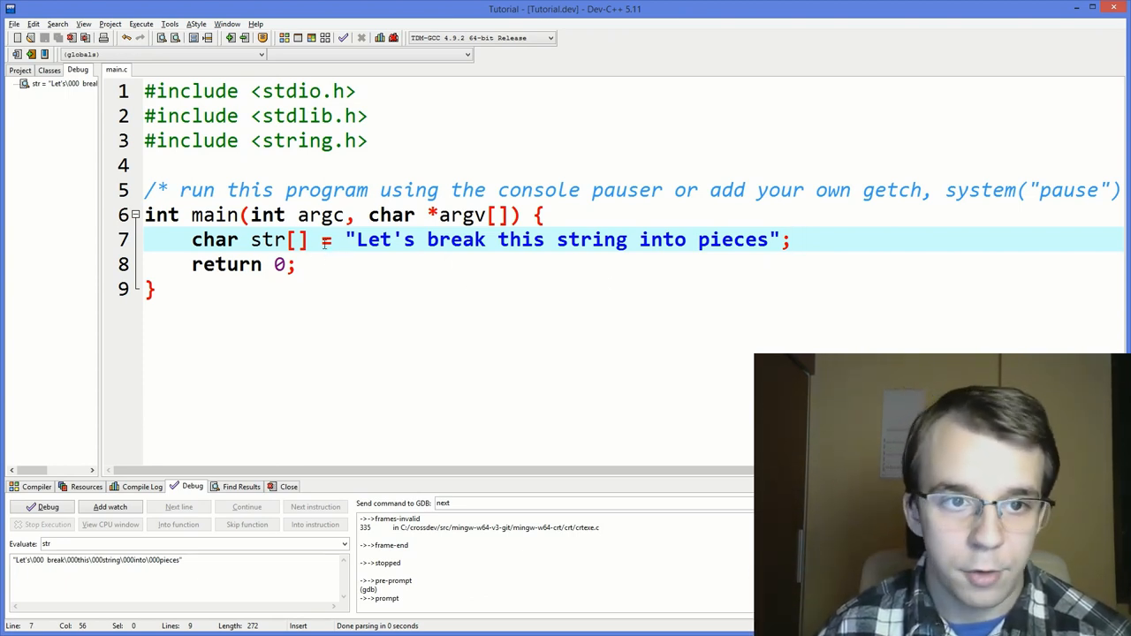
double_click(266, 240)
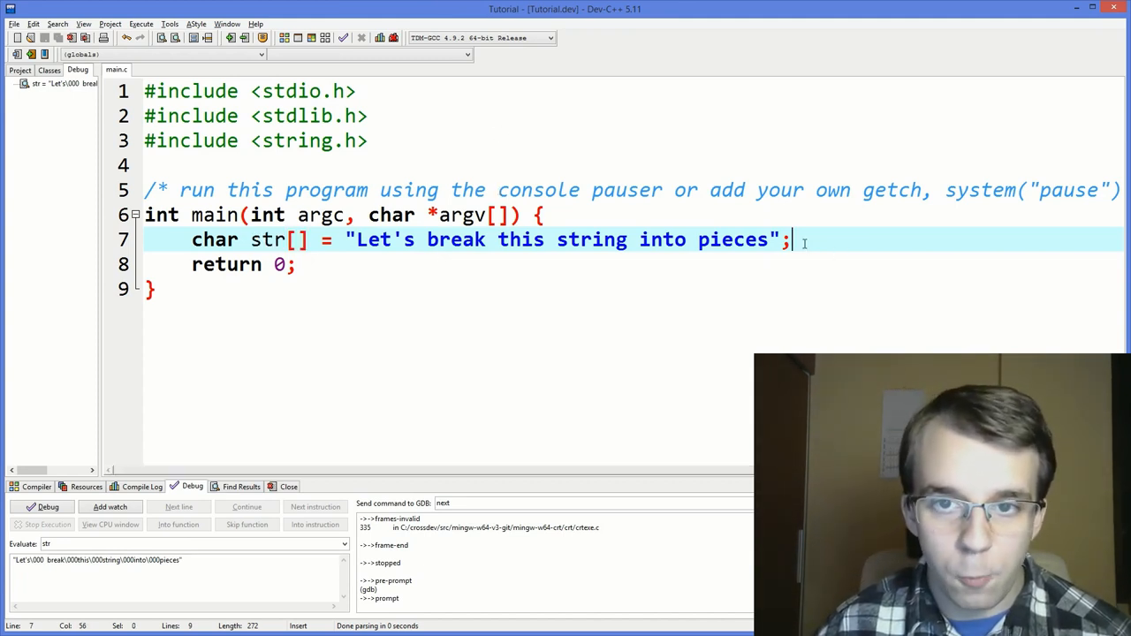
click(372, 140)
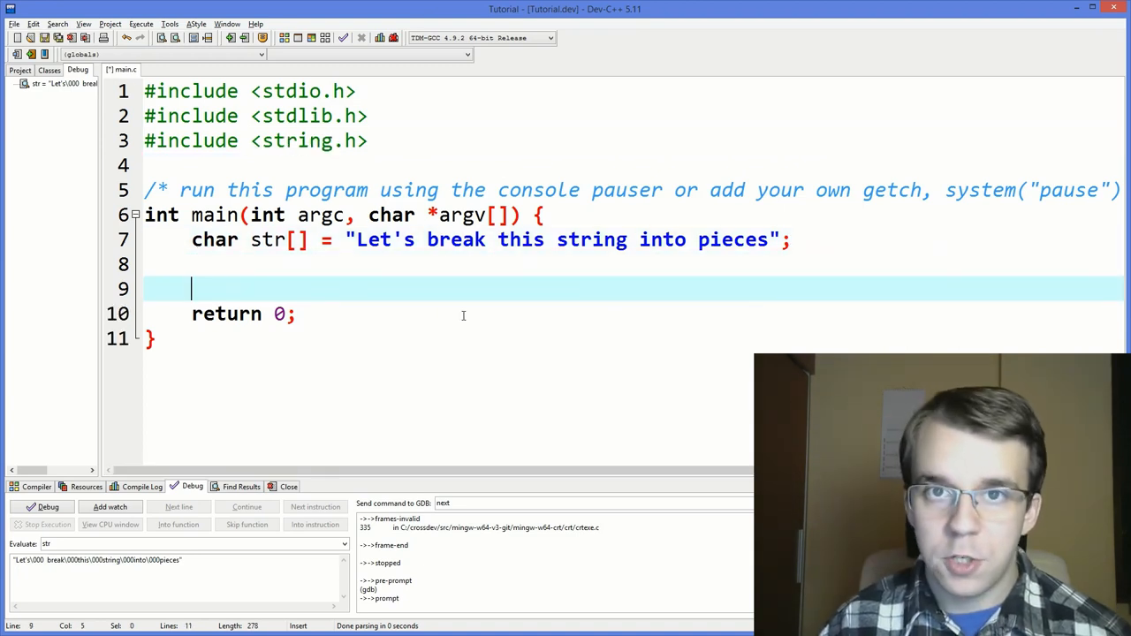
text(strtok)
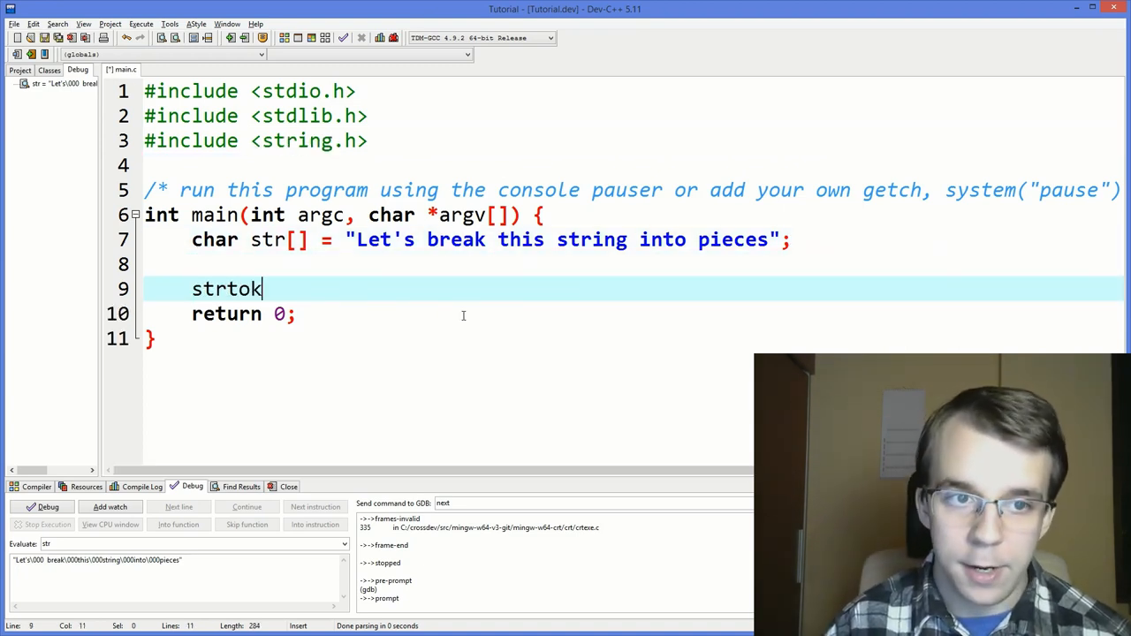
text(// string)
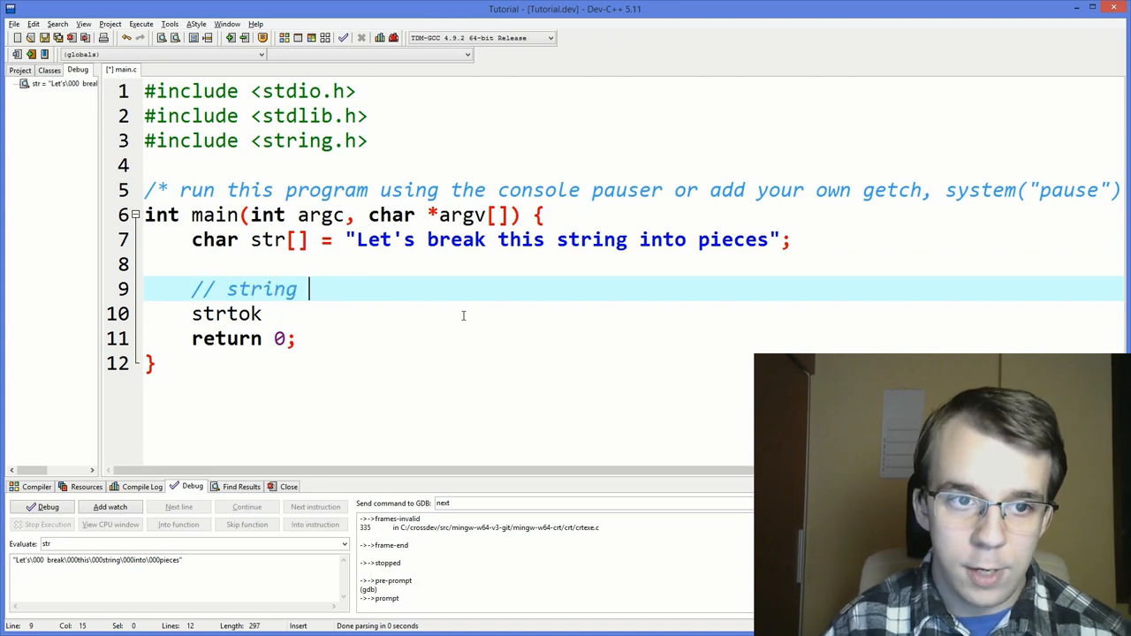
text(token)
click(633, 314)
text(()
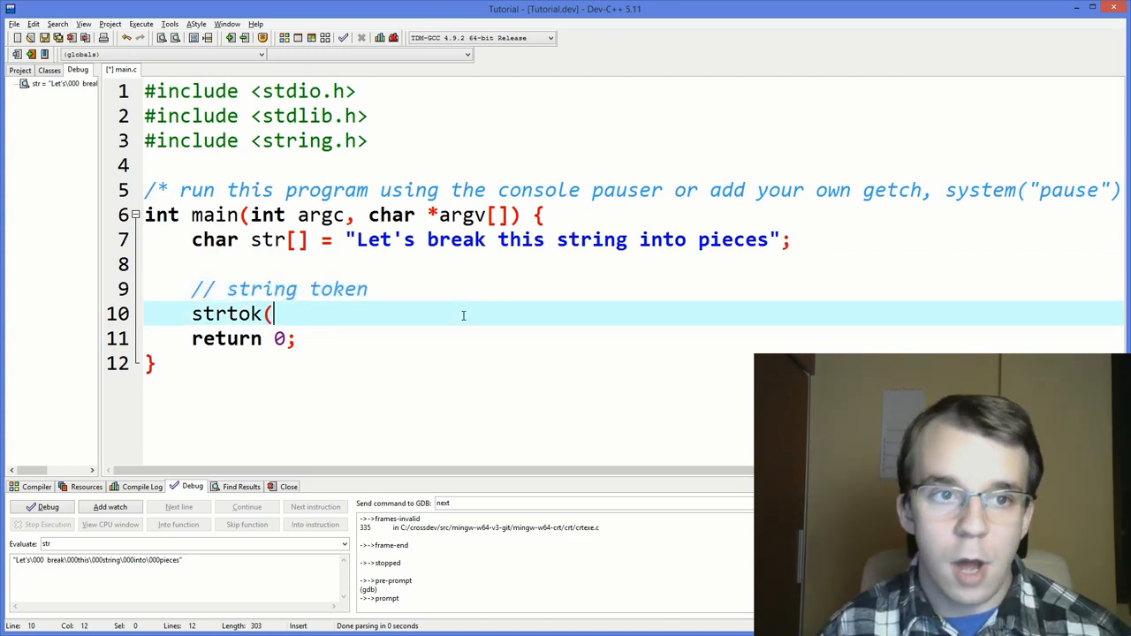
text(str)
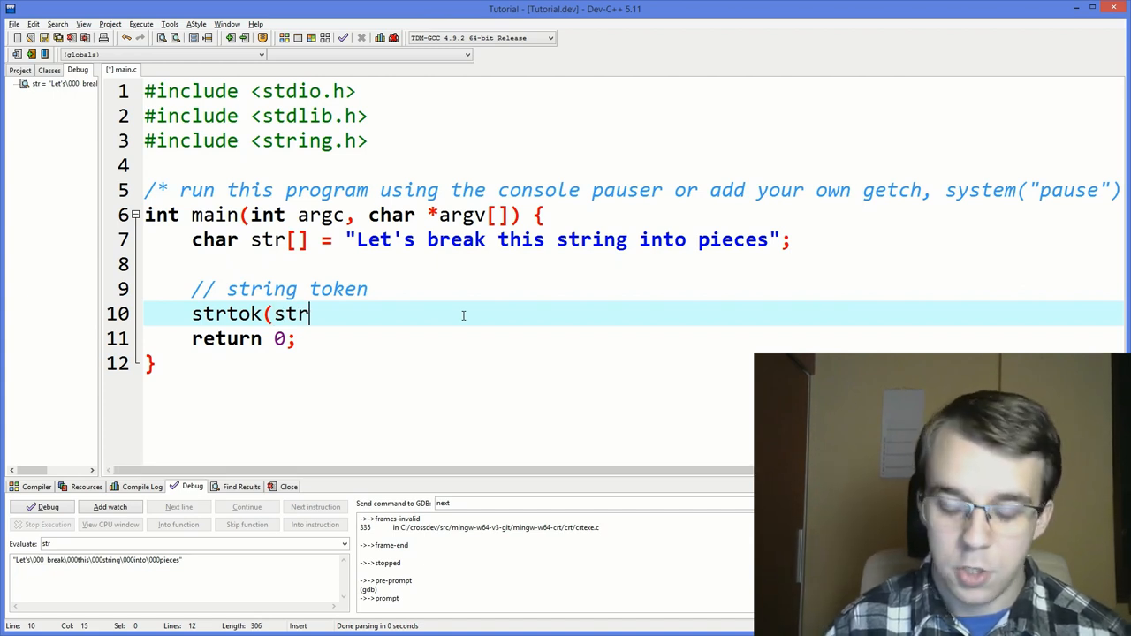
double_click(292, 314)
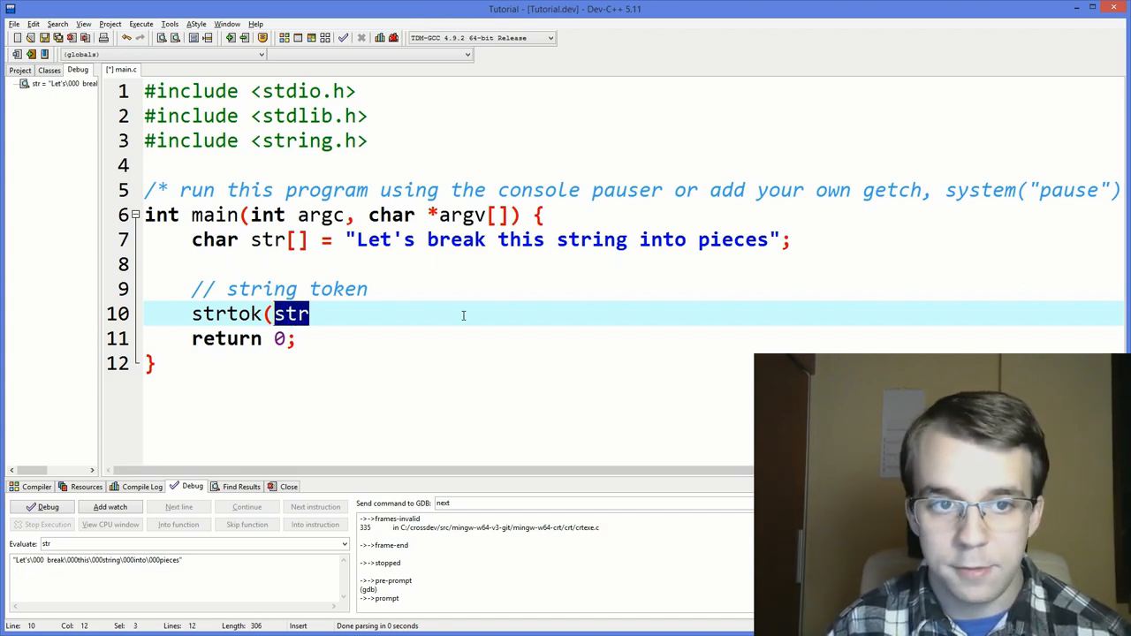
text(,)
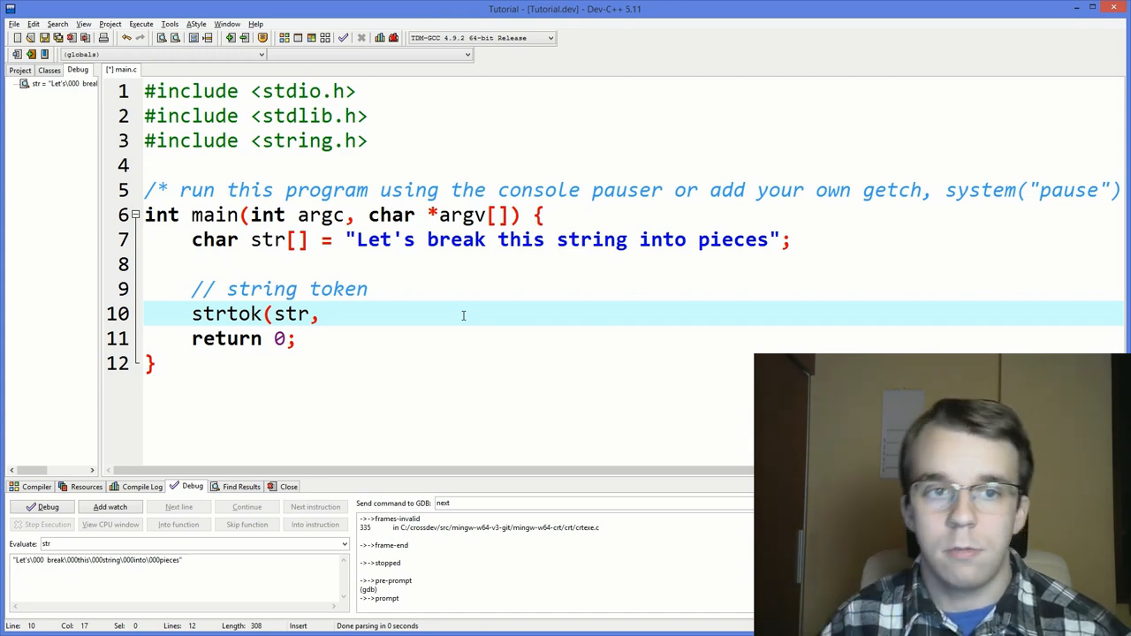
text(" ");)
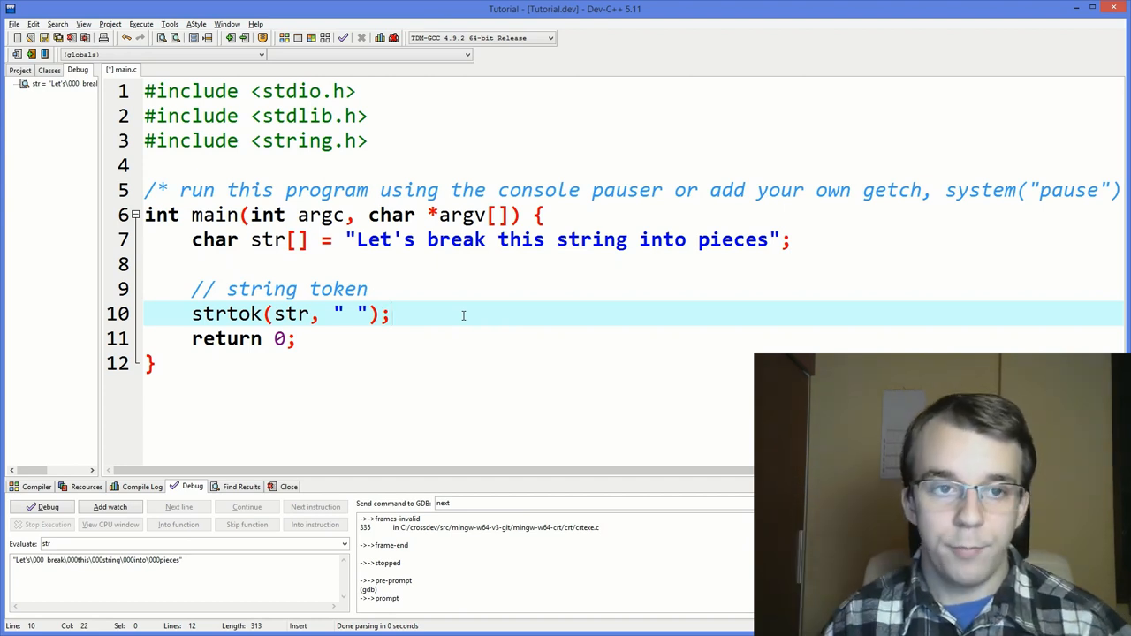
- Store the strtok call's result in char* piece
text(c)
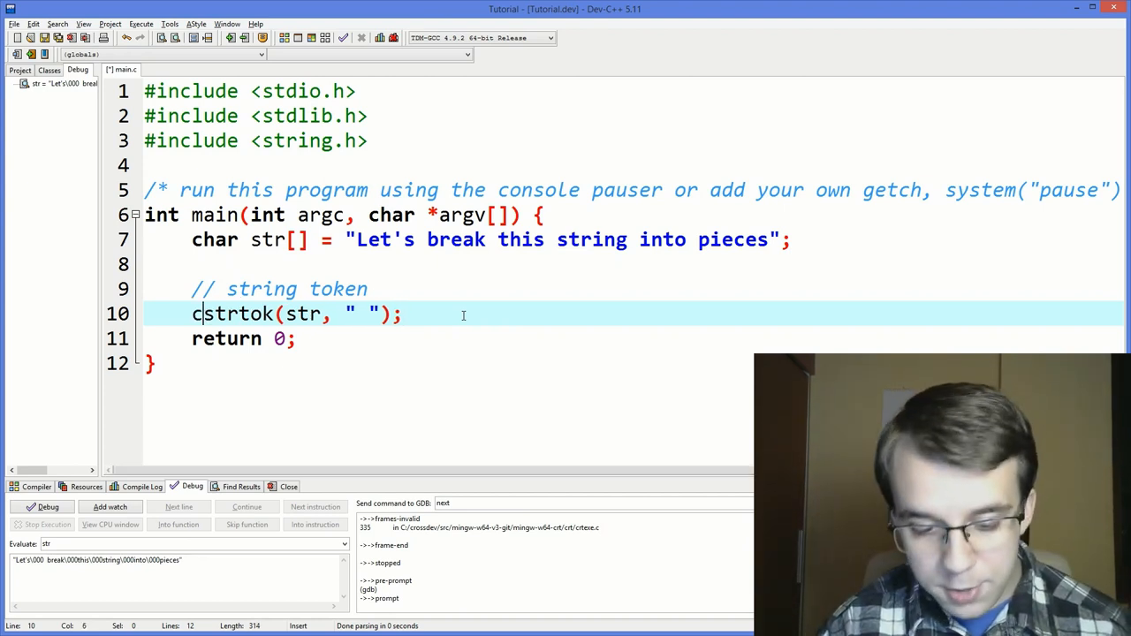
text(har* piece =)
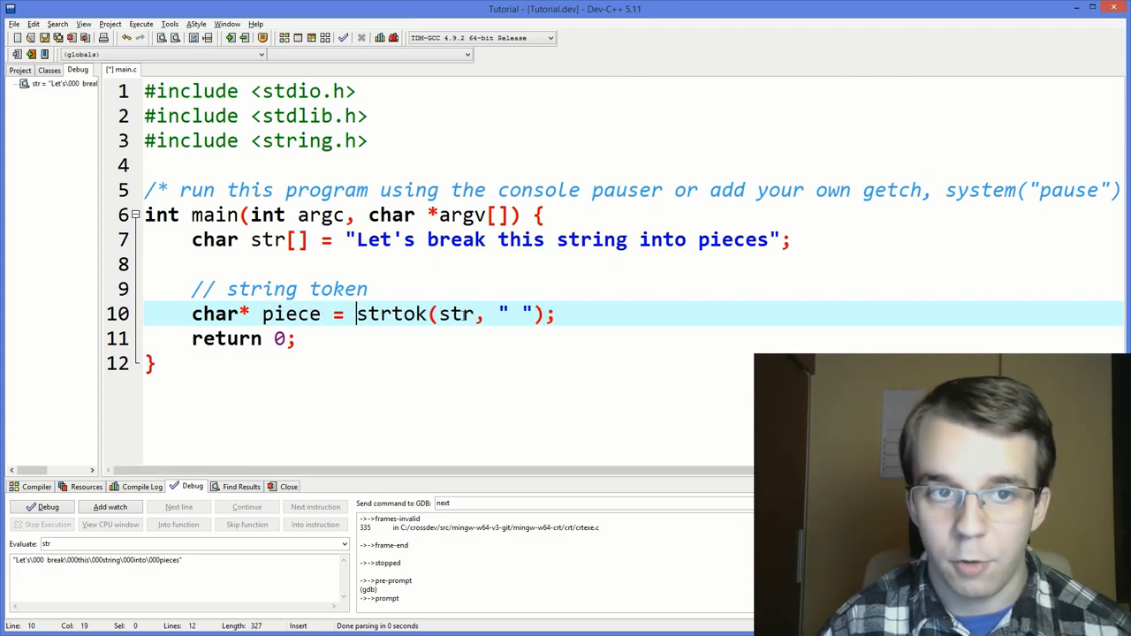
drag(356, 314, 555, 313)
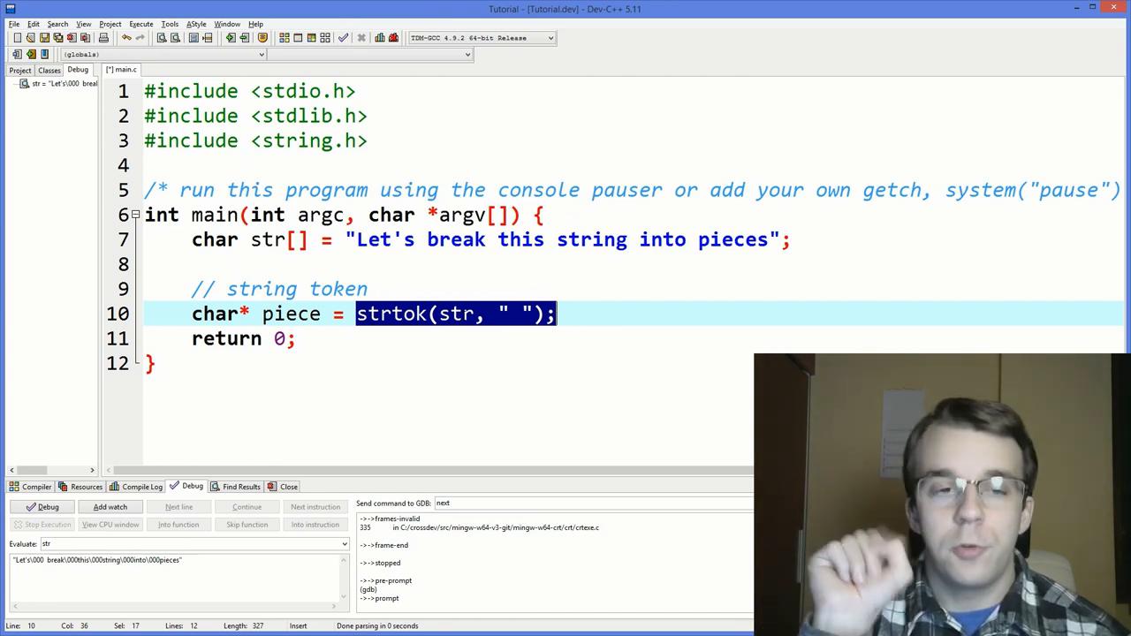
- Add printf("%s\n", piece); on a new line below the strtok call
key(Enter)
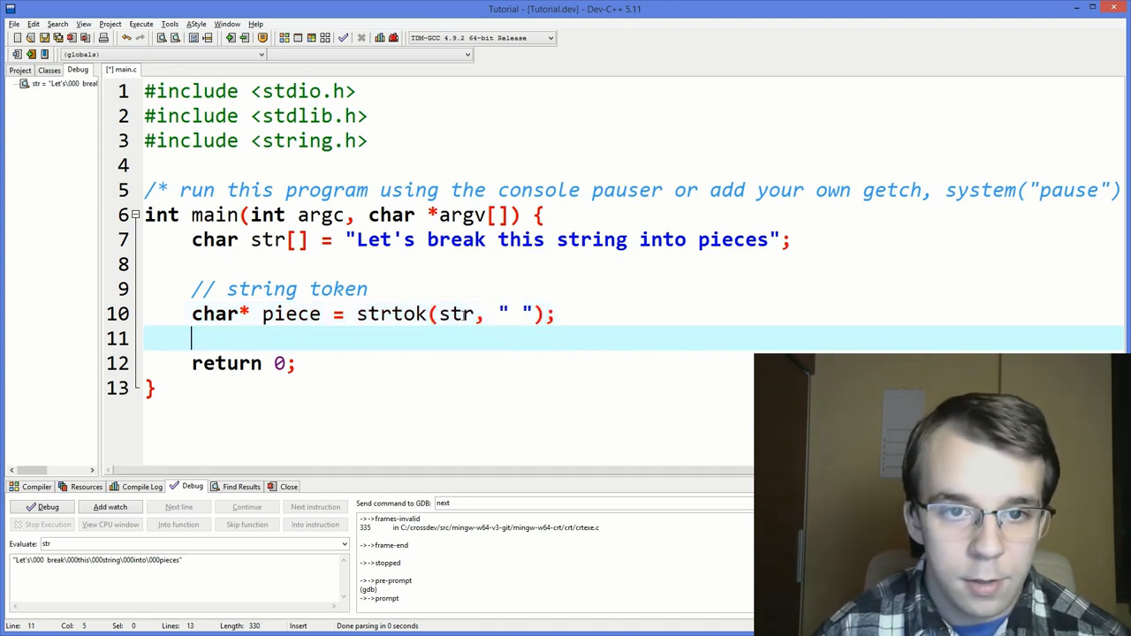
text(printfg)
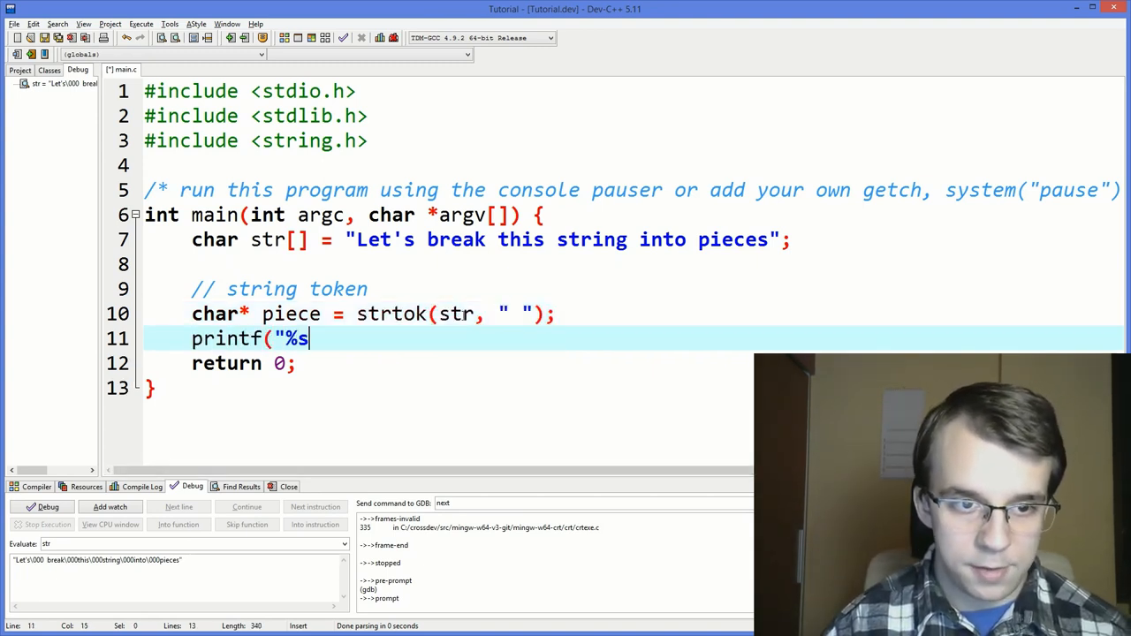
text(\n", piece);)
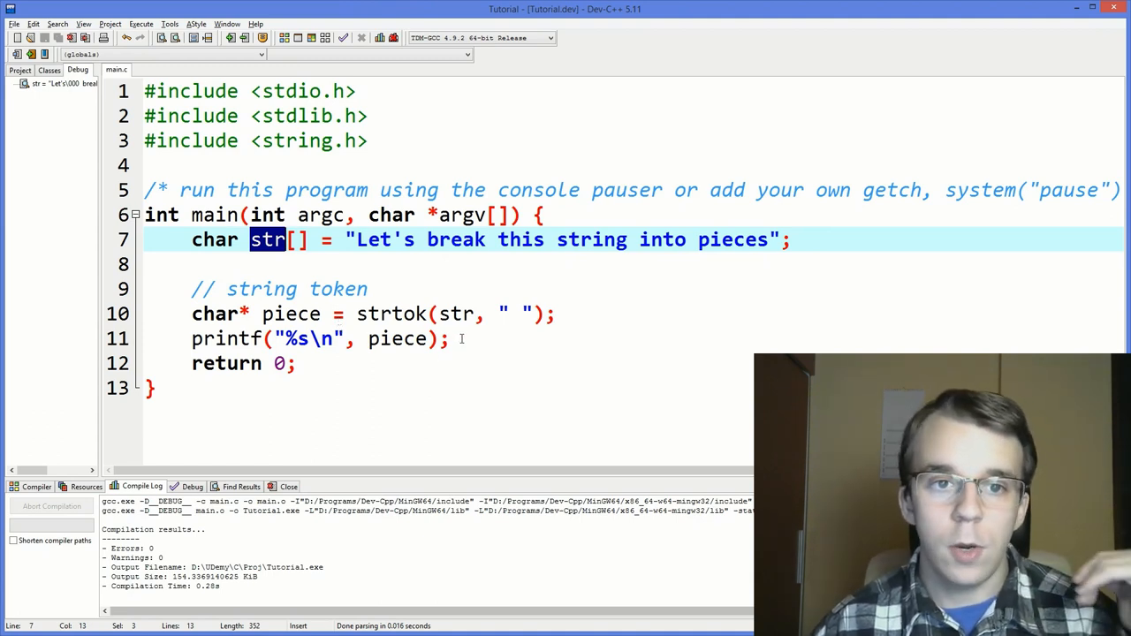
- Add piece = strtok(NULL, " "); below the printf line
text(strtok(,)
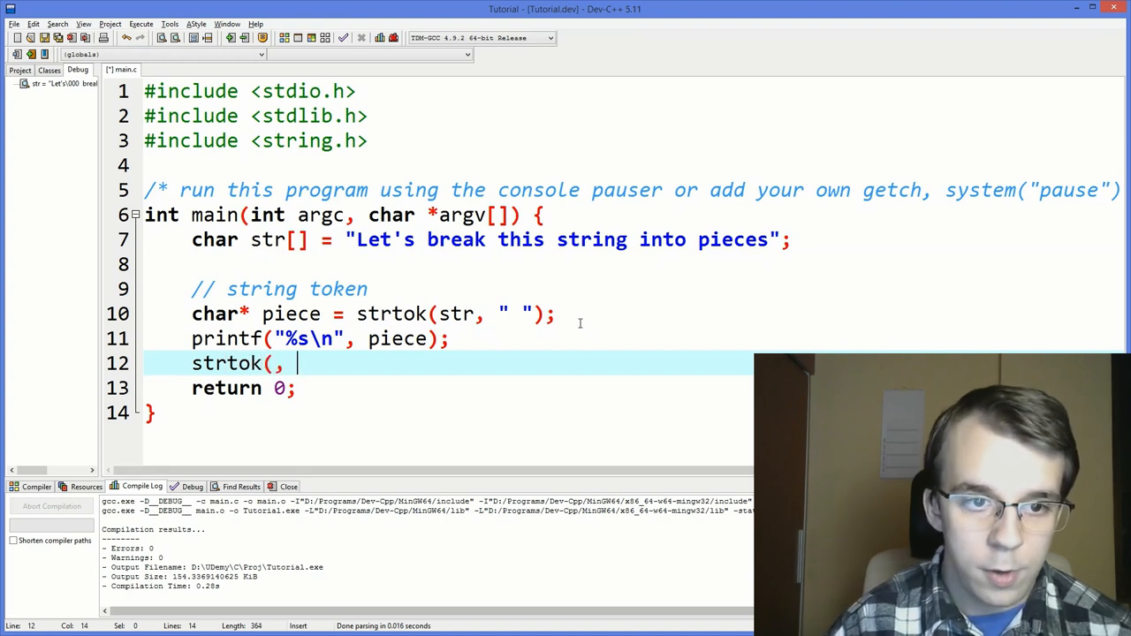
text(" ")
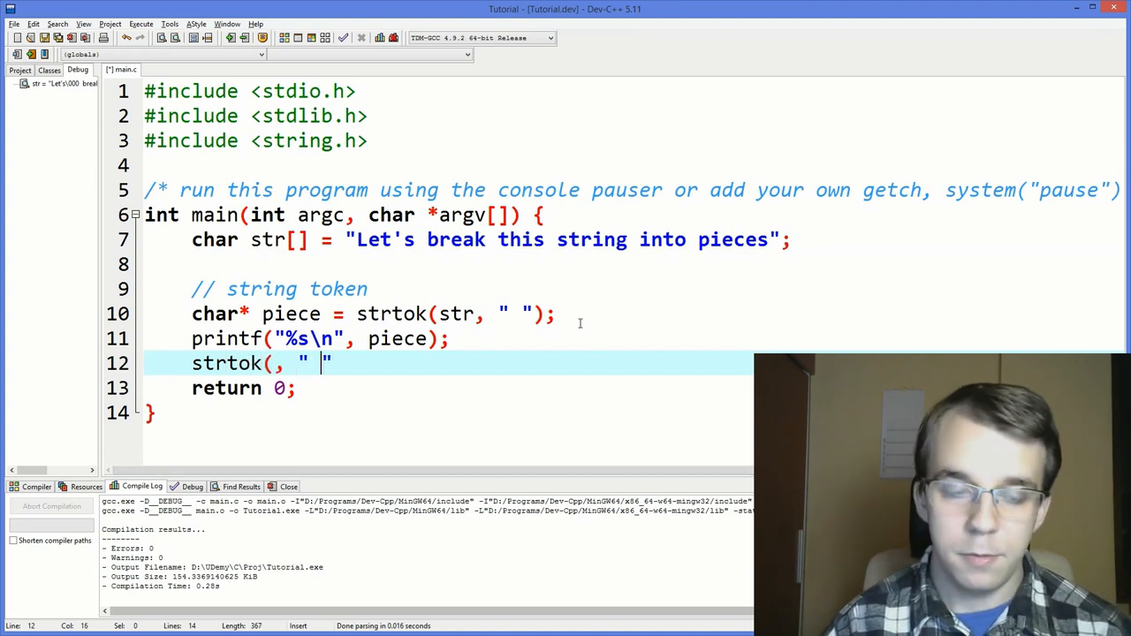
text())
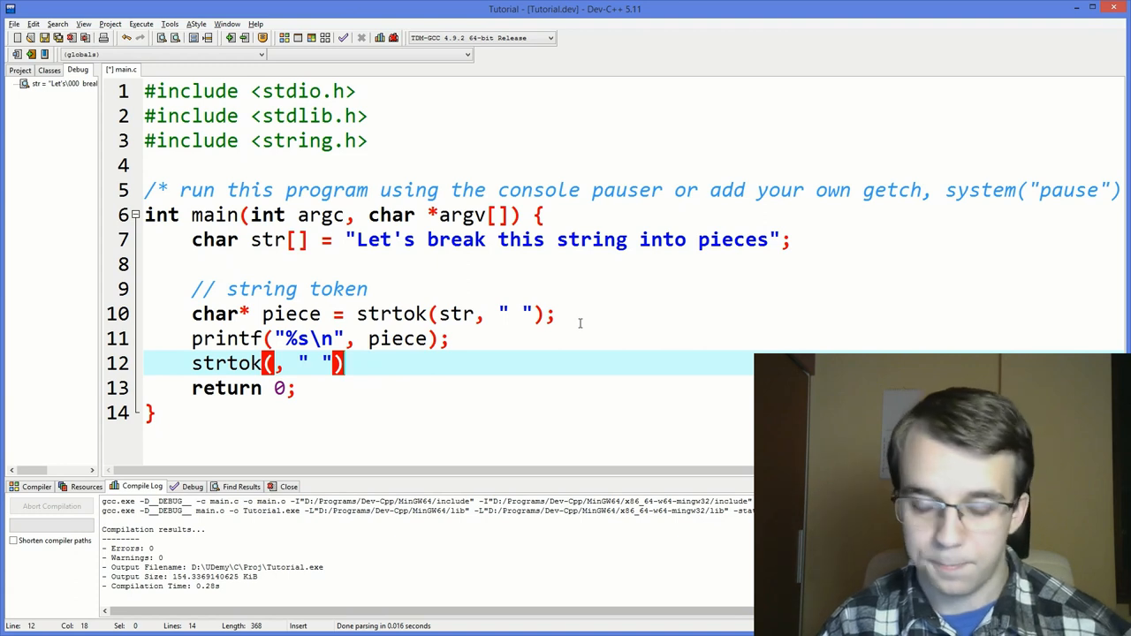
text(;)
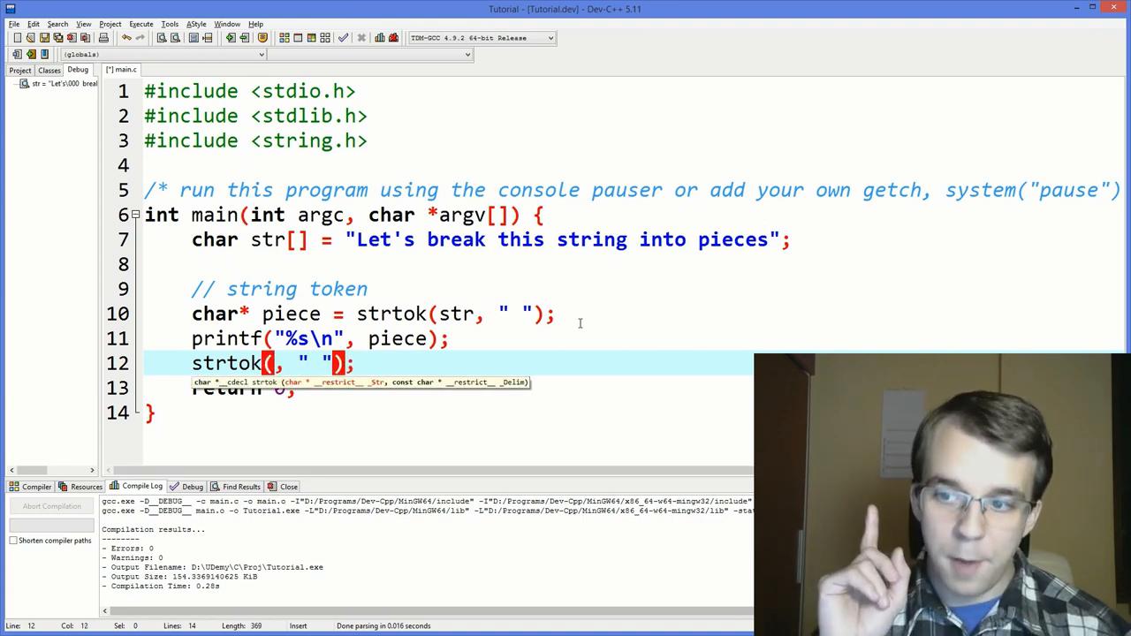
text(NULL)
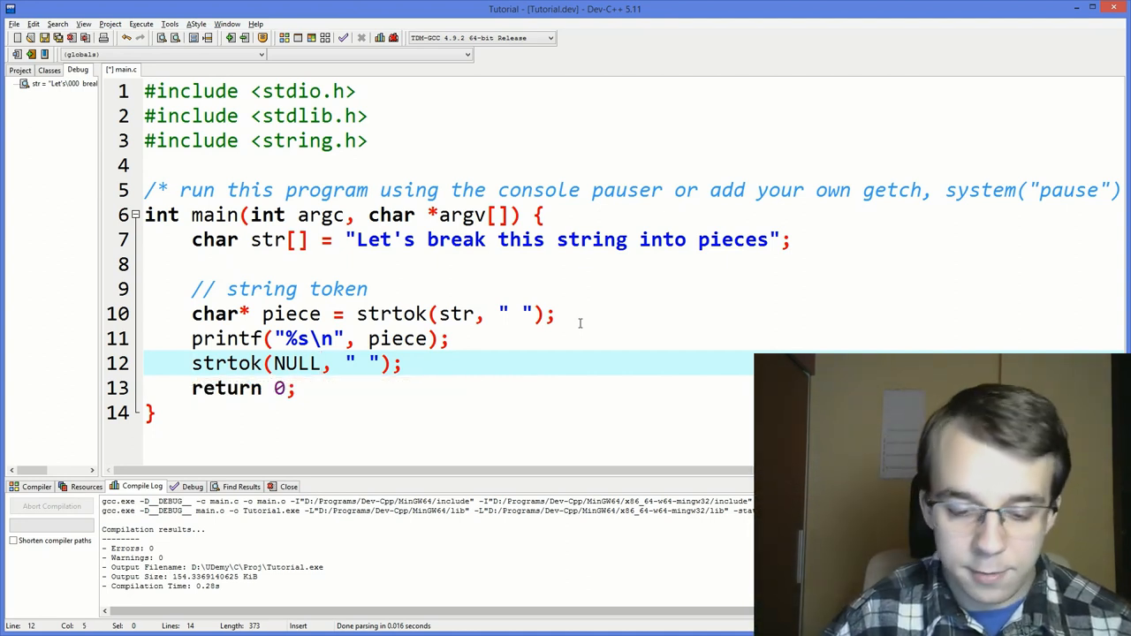
text(piece =)
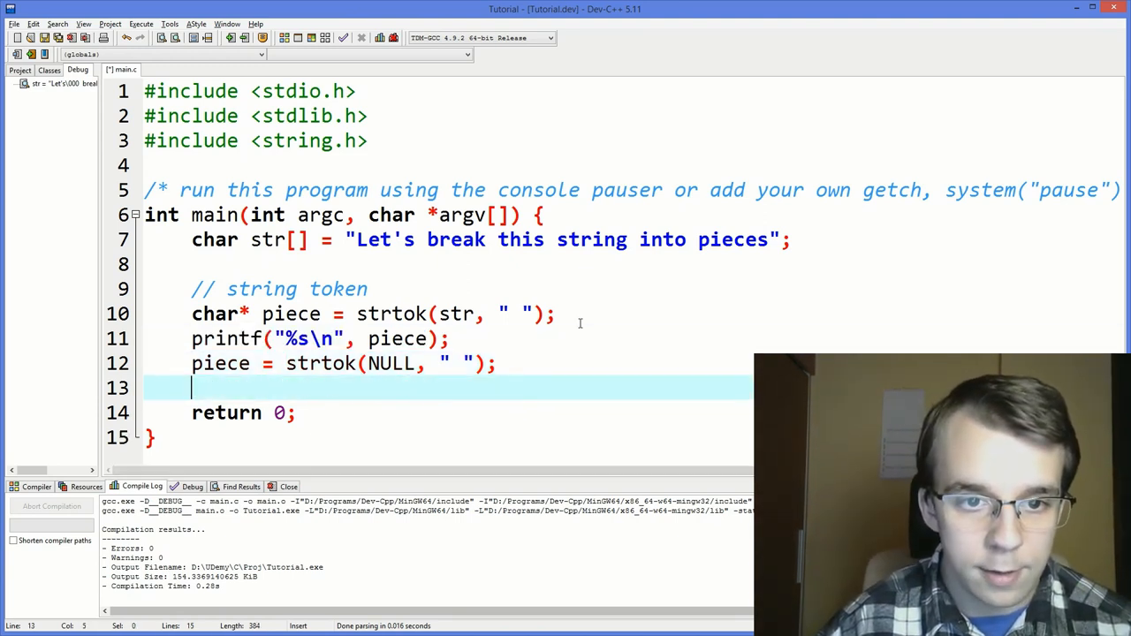
- Evaluate str while debugging past line 10, showing Let's\000break
click(216, 37)
text(str)
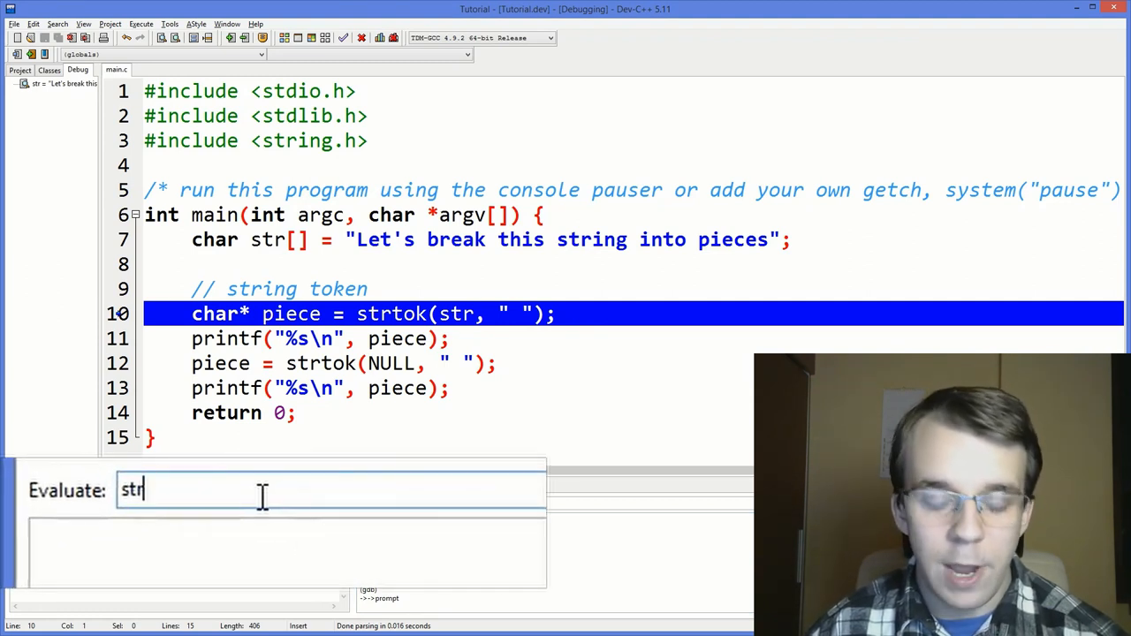
key(Return)
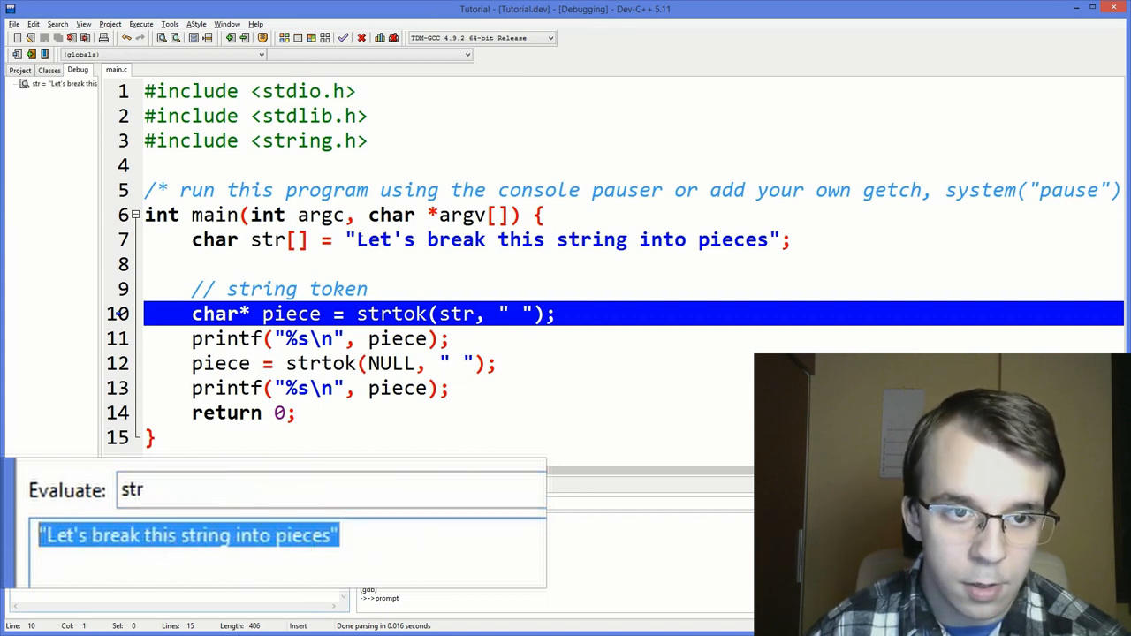
drag(357, 240, 770, 240)
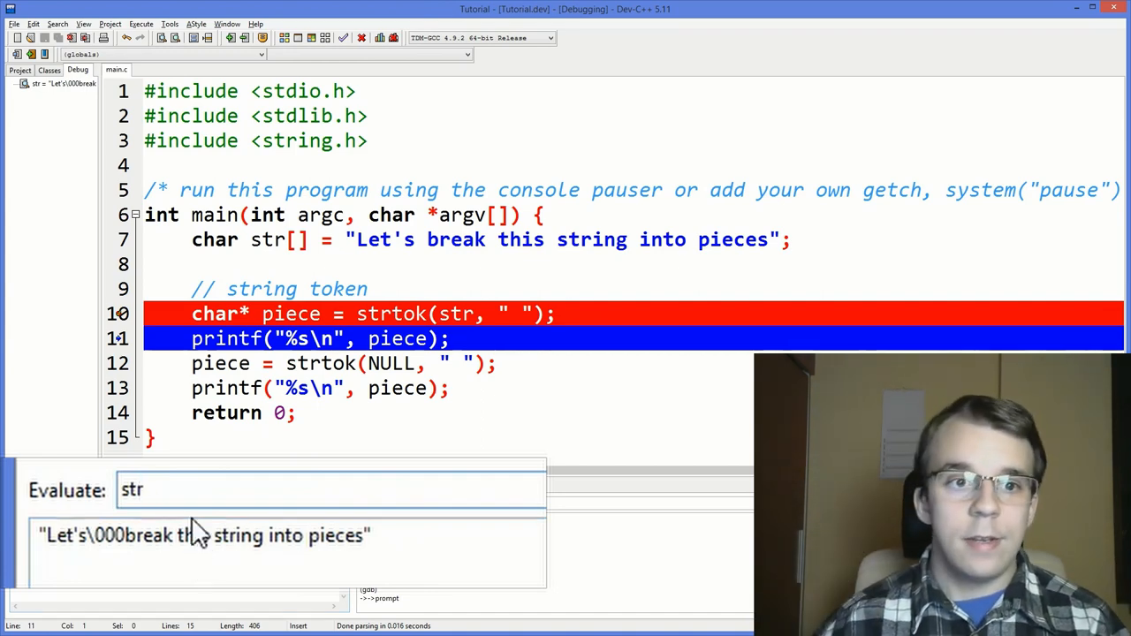
- Evaluate piece and &str, both at address 0x23fe20, with piece holding "Let's"
double_click(291, 314)
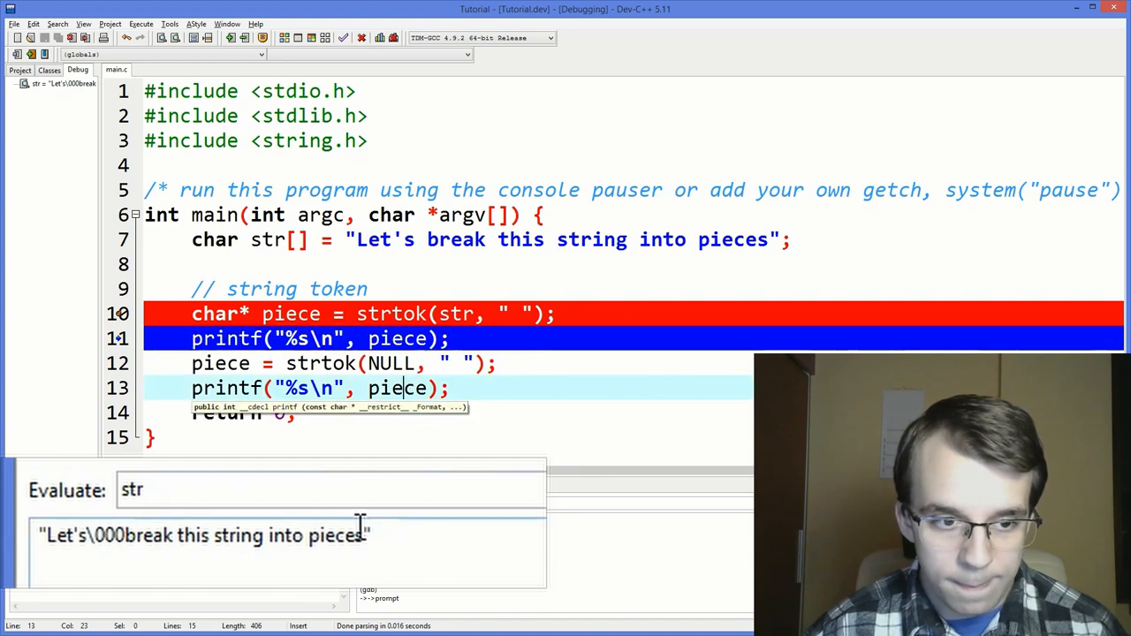
text(piece)
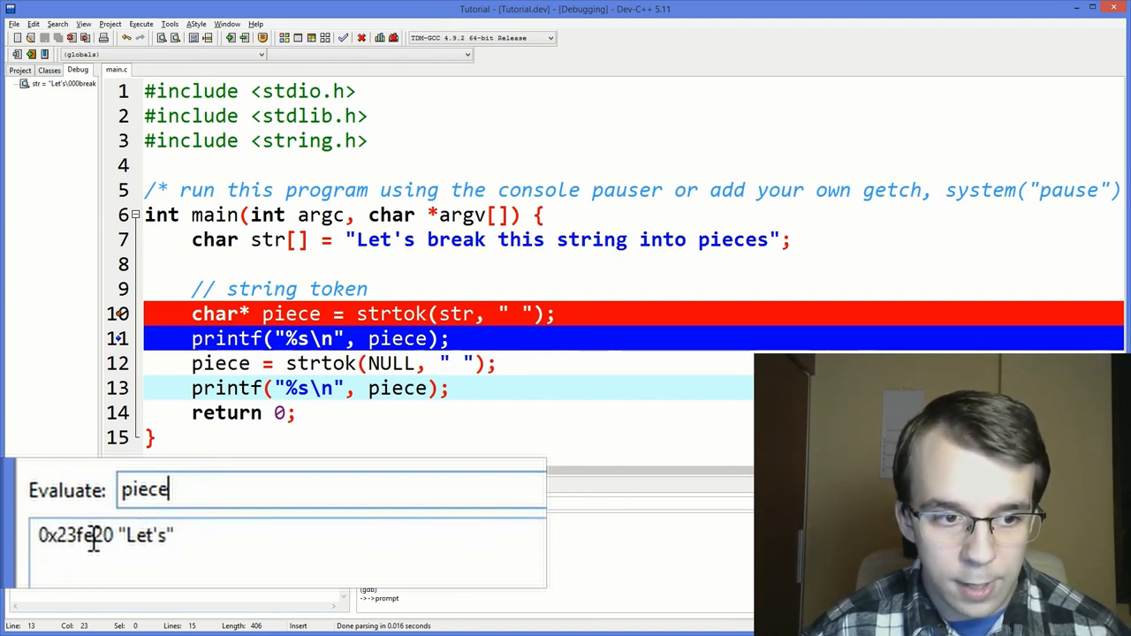
text(&str)
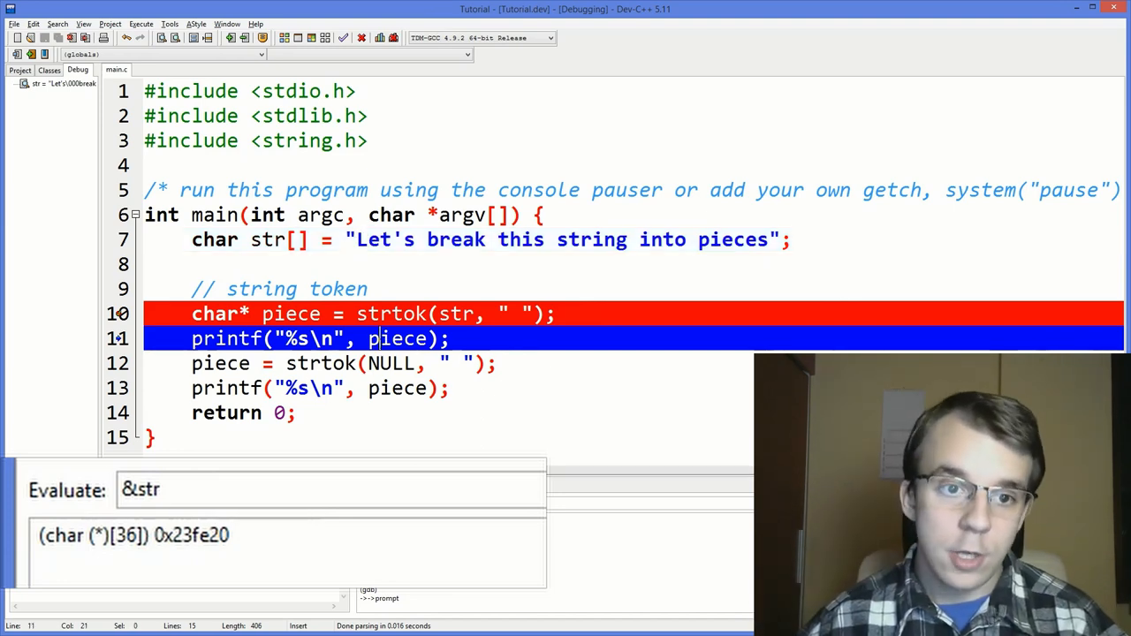
double_click(397, 338)
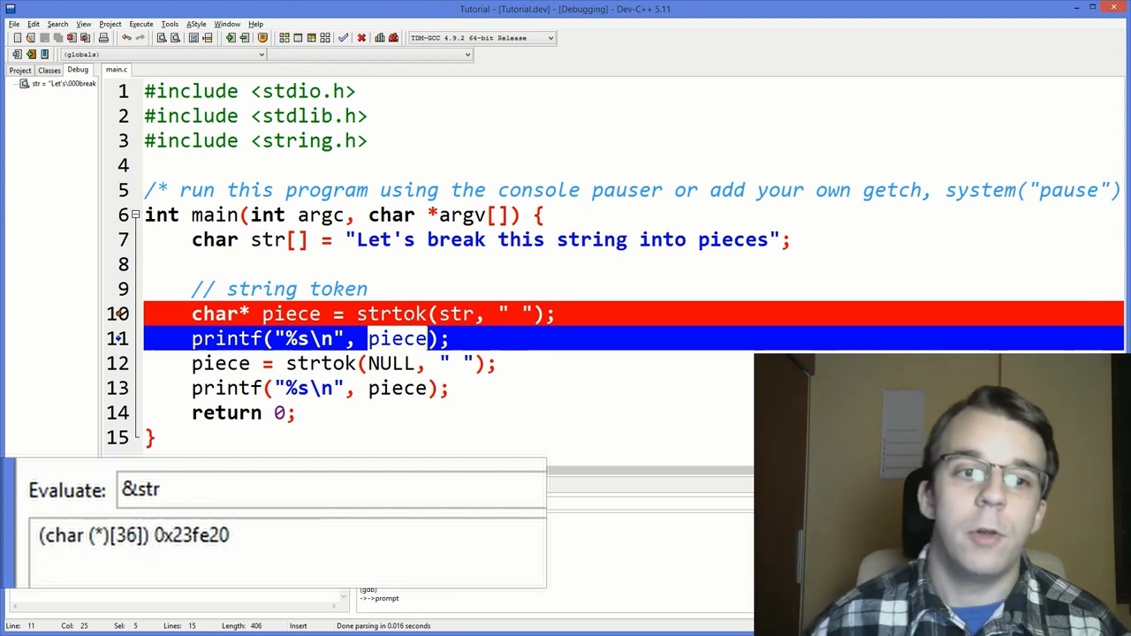
mouse_move(402, 522)
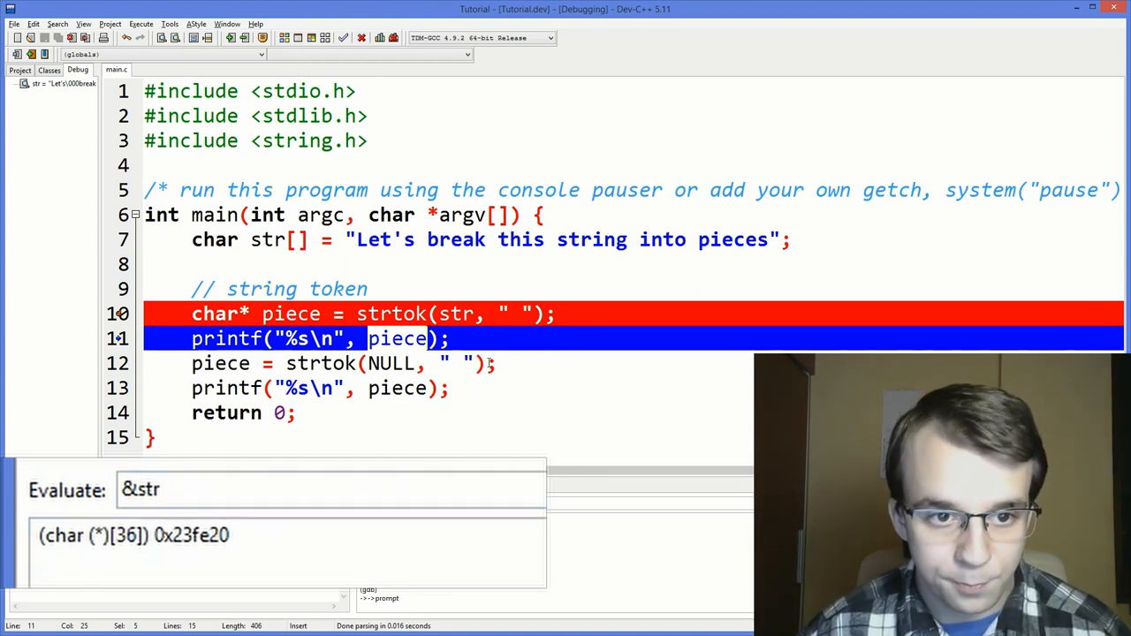
click(450, 338)
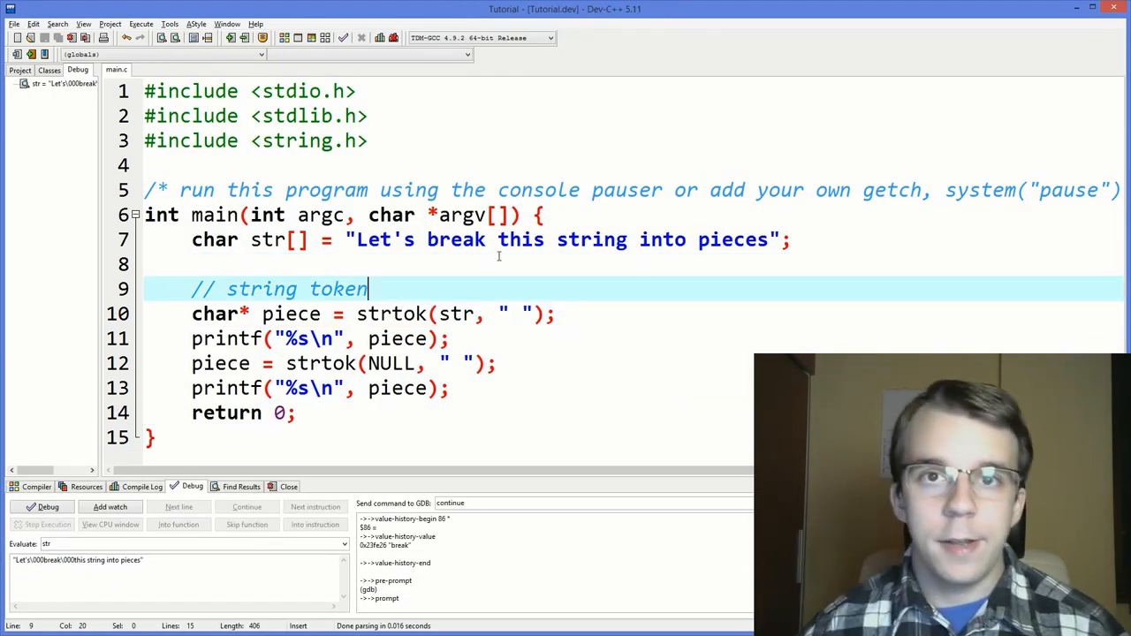
double_click(309, 363)
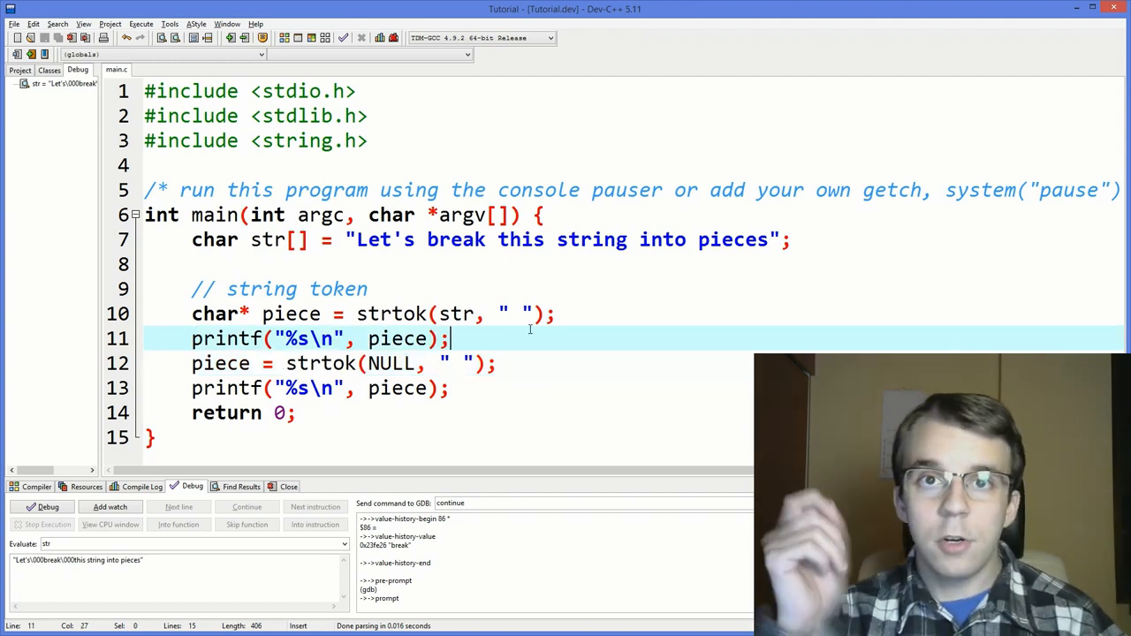
- Add while(piece != NULL) { with printf("%s\n", piece); inside the loop body
text(w)
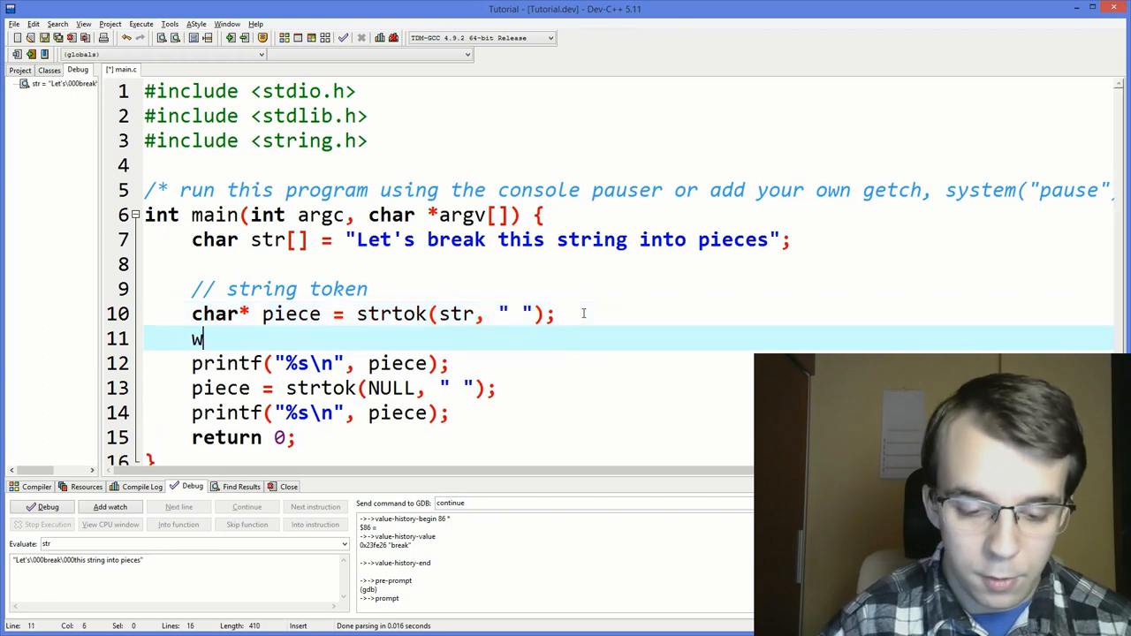
text(hile())
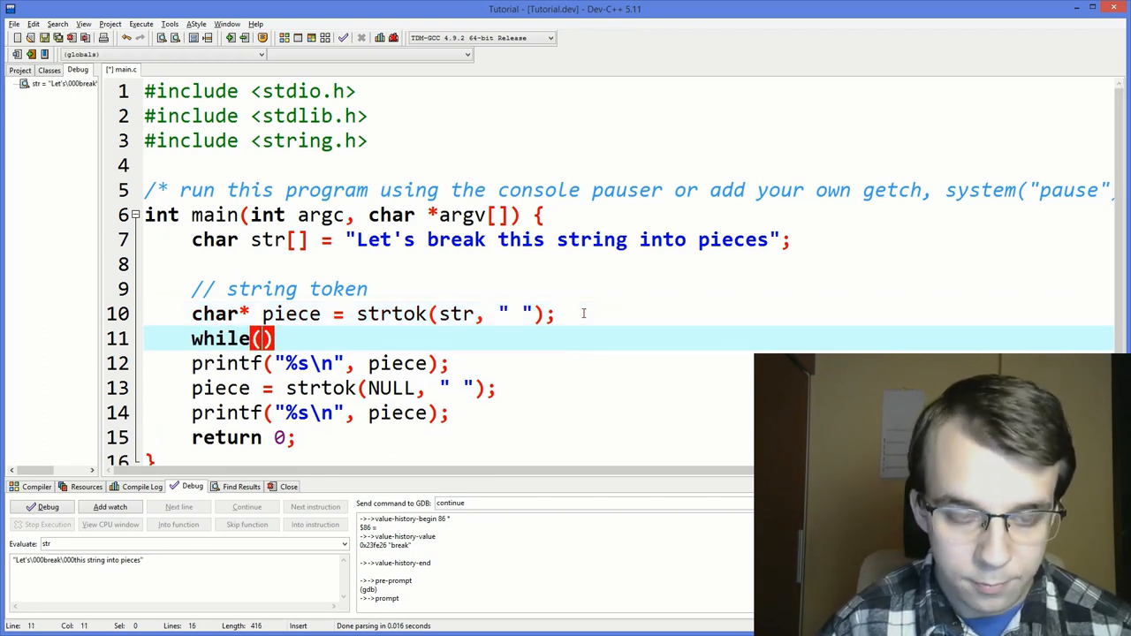
text(piece)
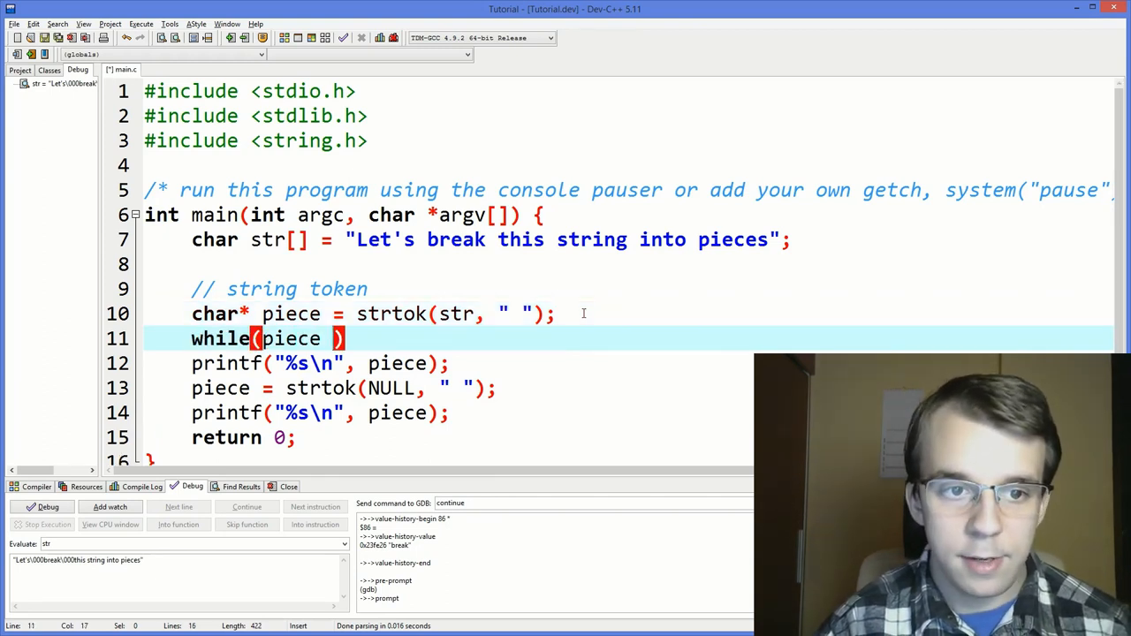
text(!= NULL)
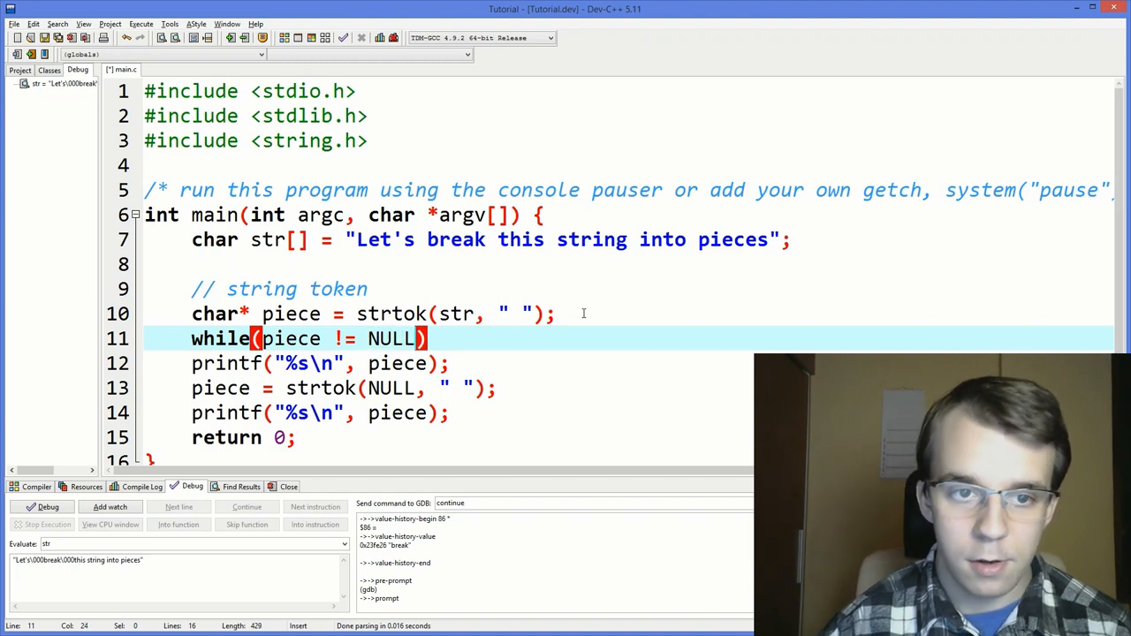
text({)
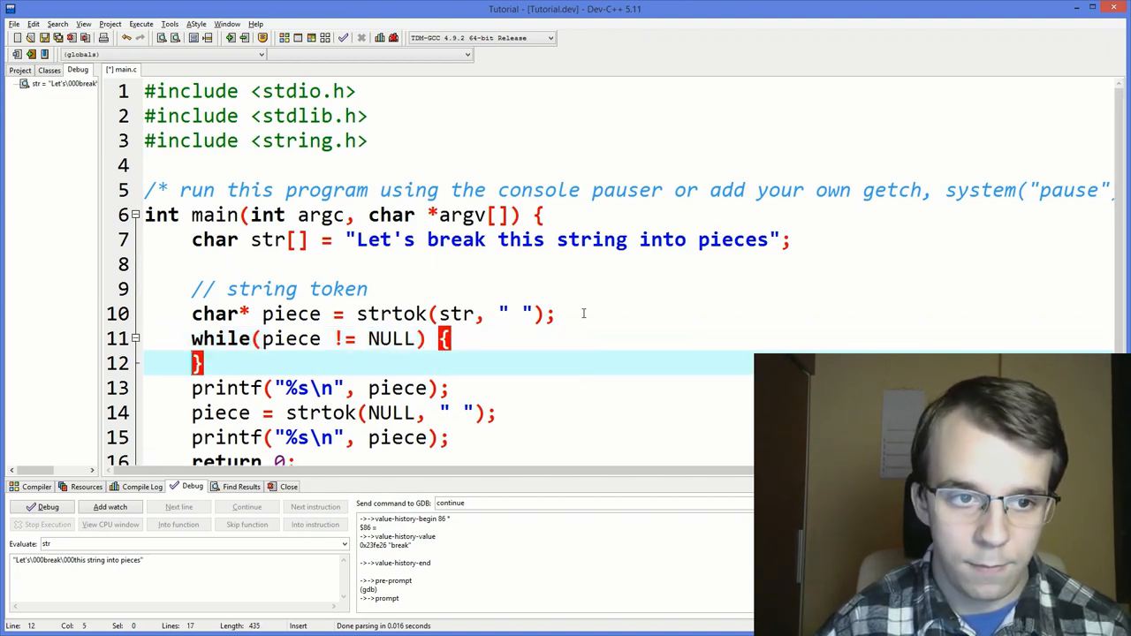
key(Enter)
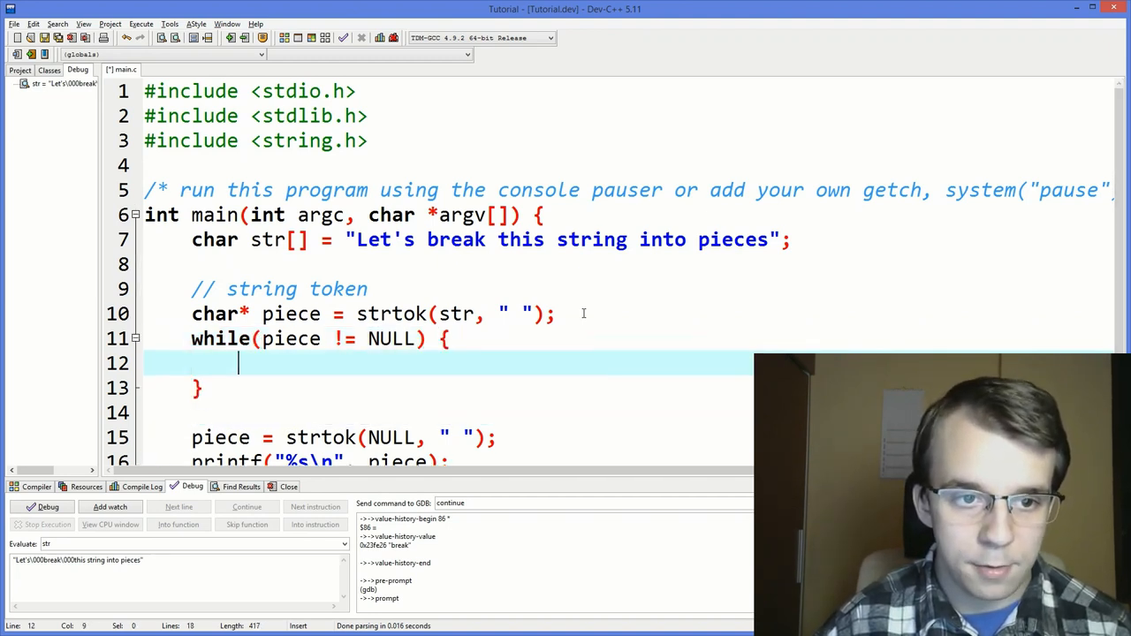
text(printf("%s\n", piece);)
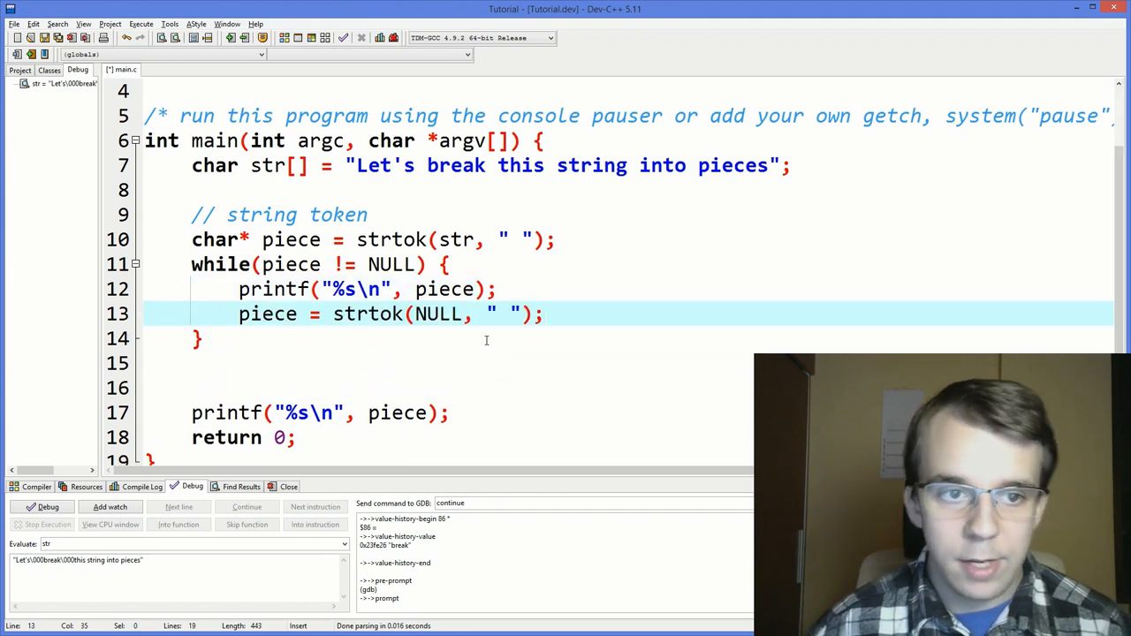
double_click(368, 314)
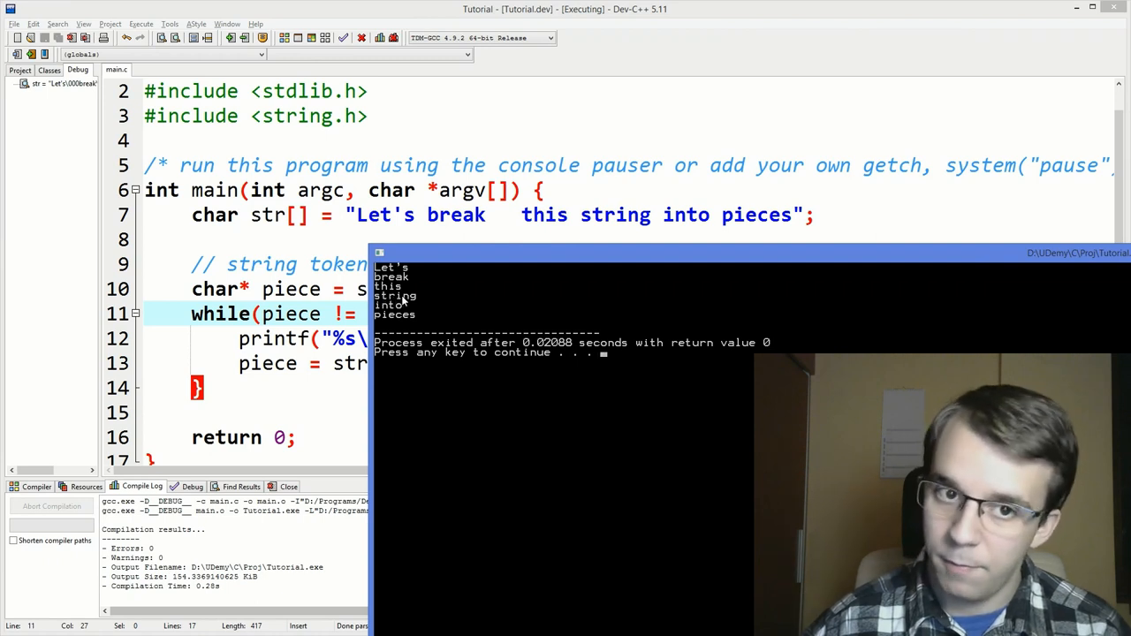
mouse_move(429, 265)
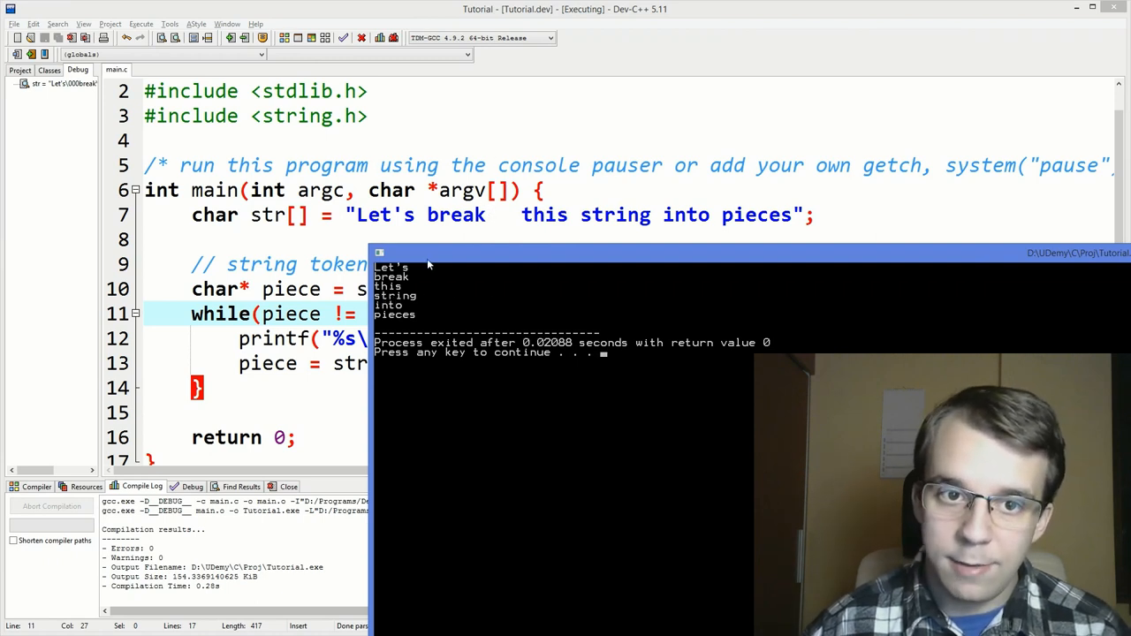
- Close the console, then highlight the extra spaces, strtok(NULL) call and while keyword
click(420, 214)
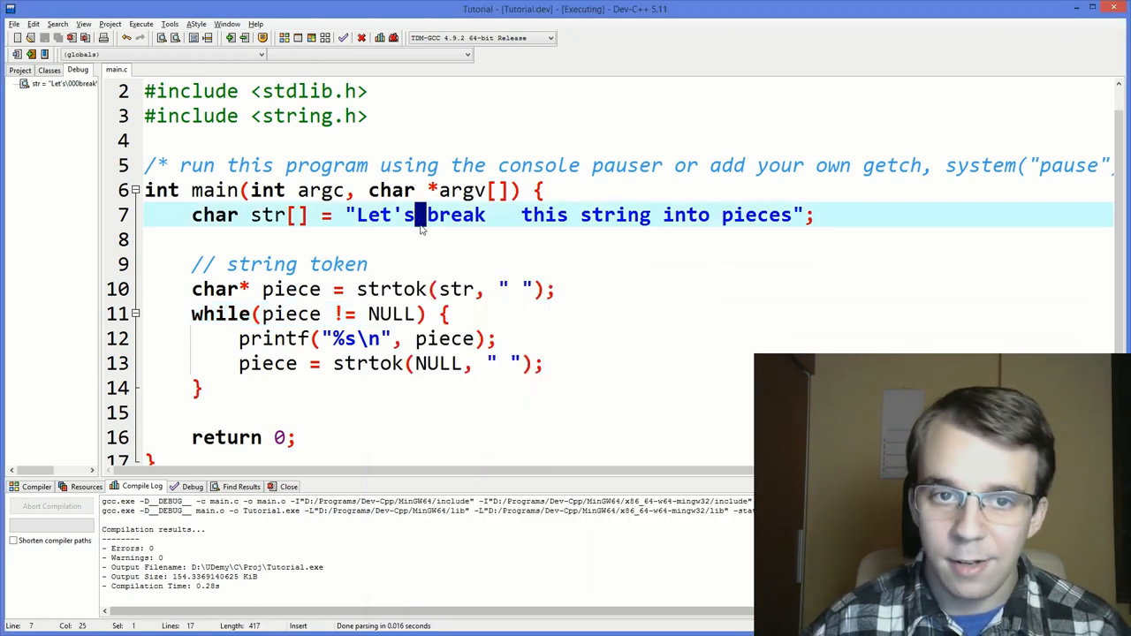
drag(415, 214, 515, 215)
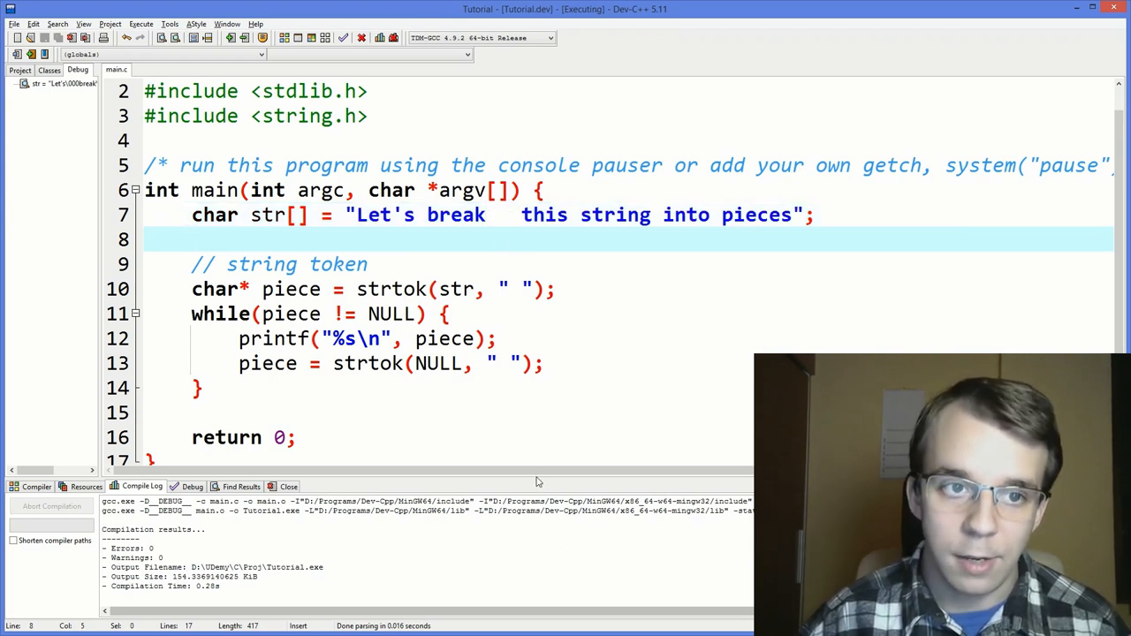
double_click(391, 288)
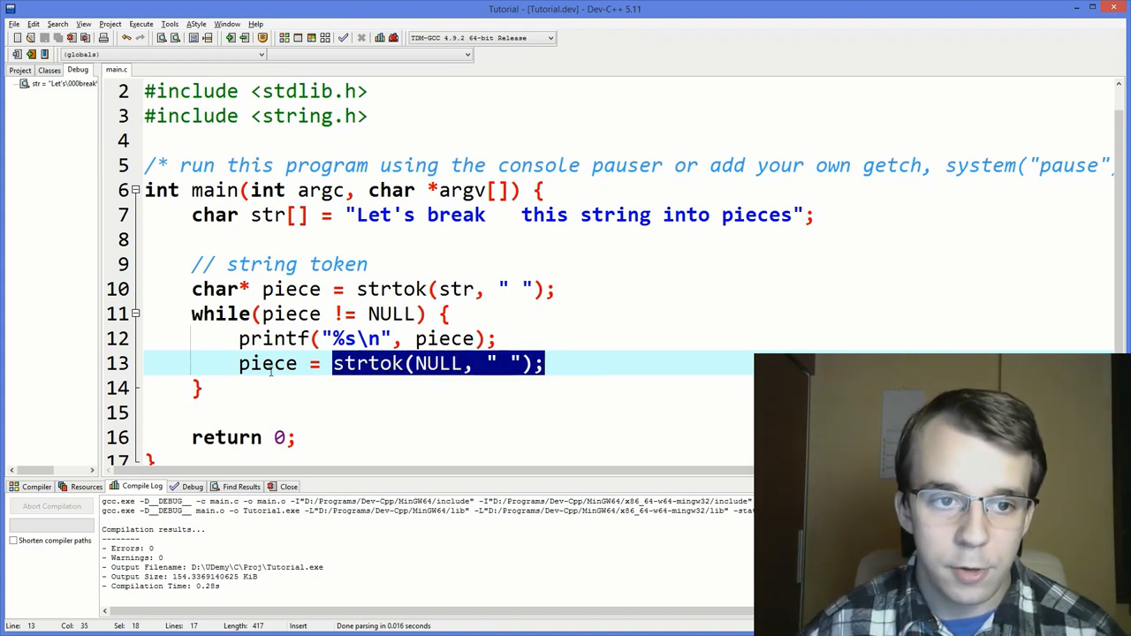
double_click(267, 363)
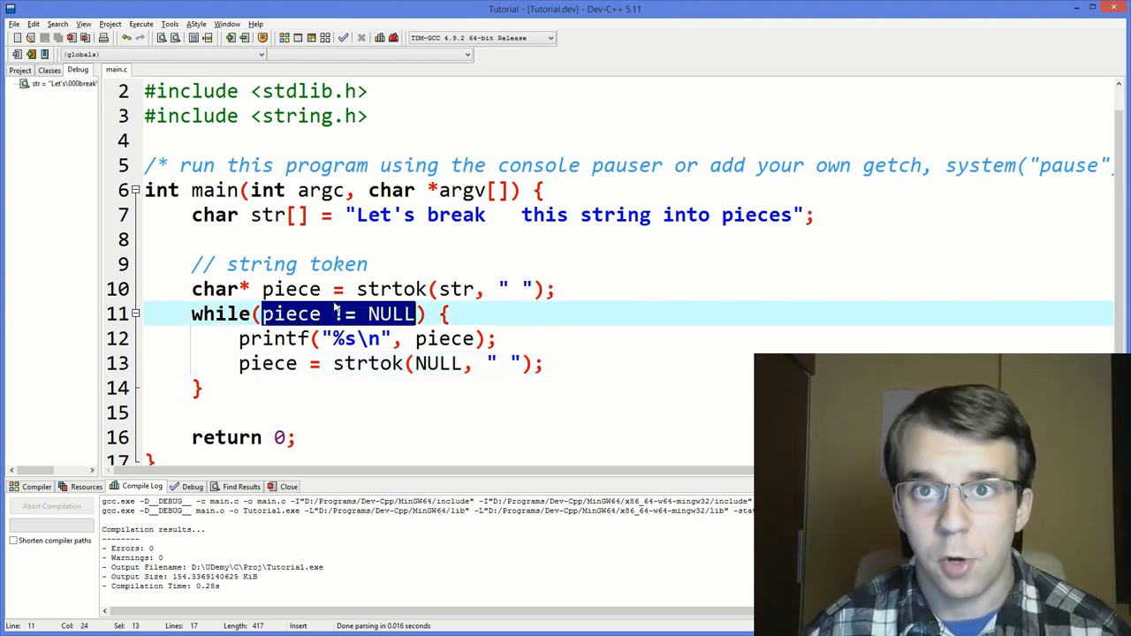
double_click(220, 313)
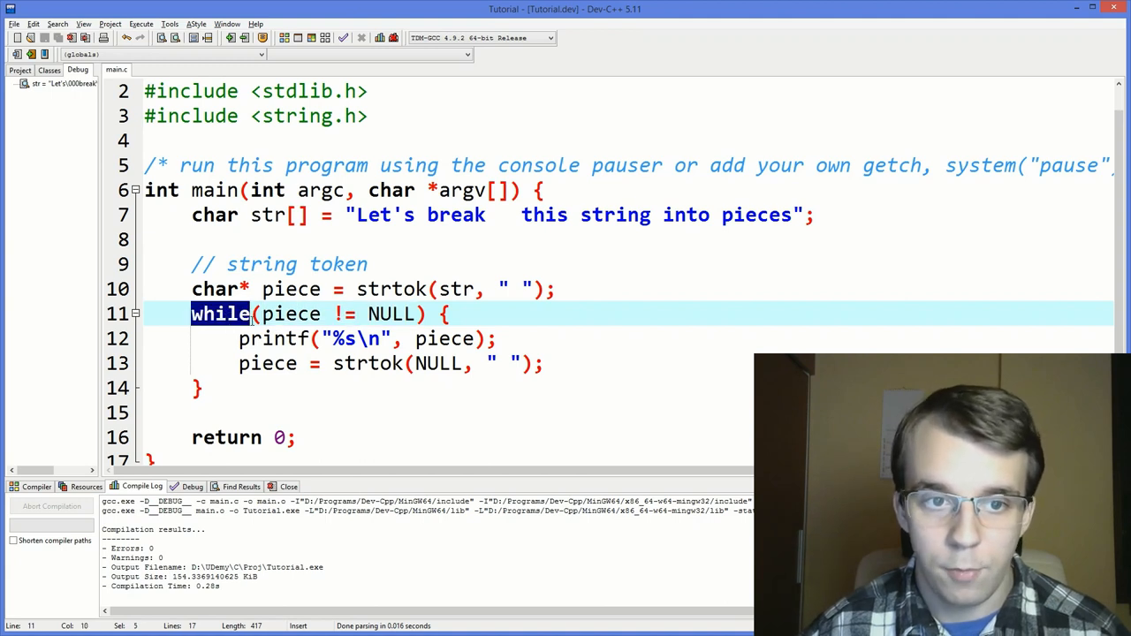